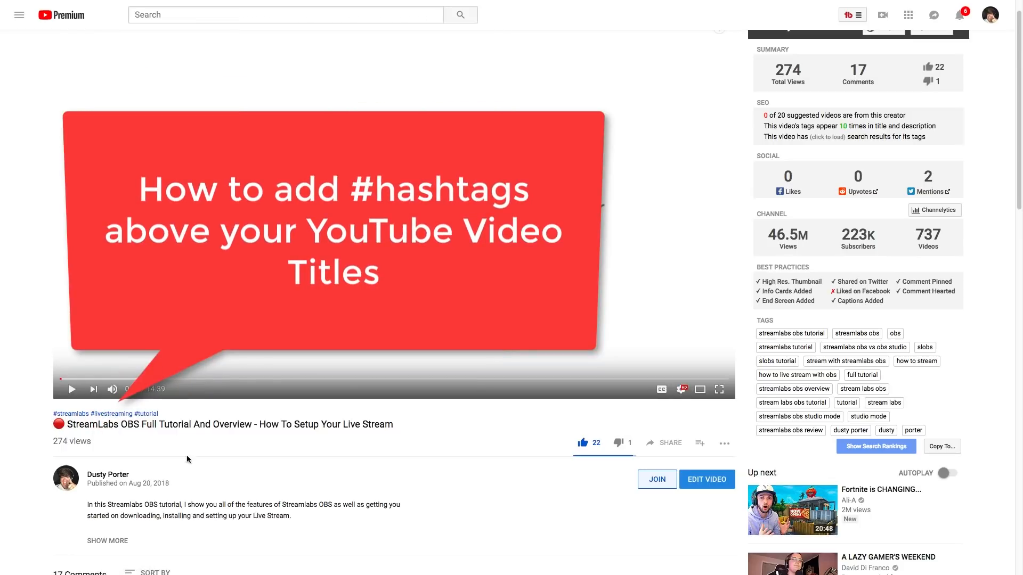
mouse_move(115, 452)
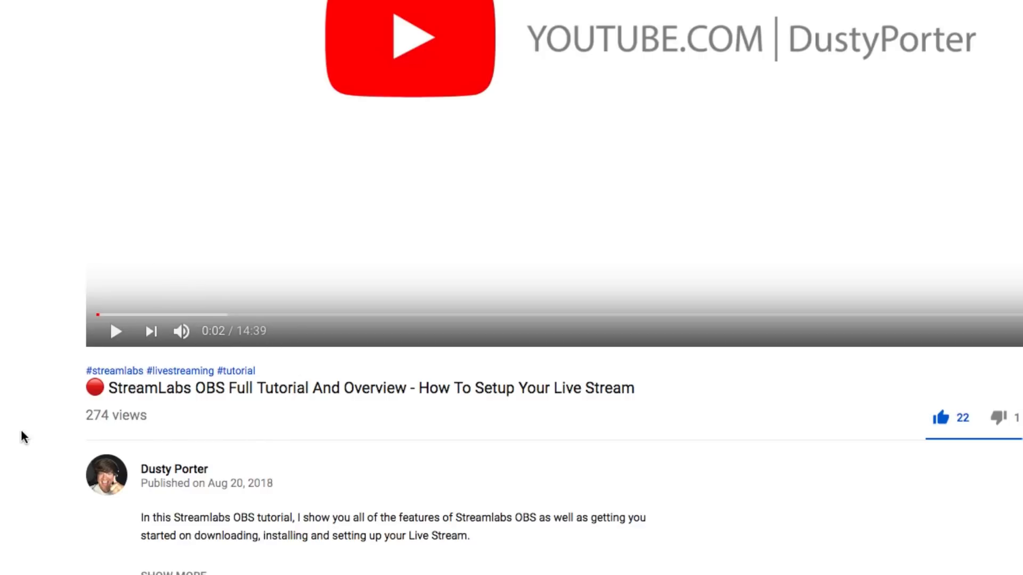
mouse_move(29, 421)
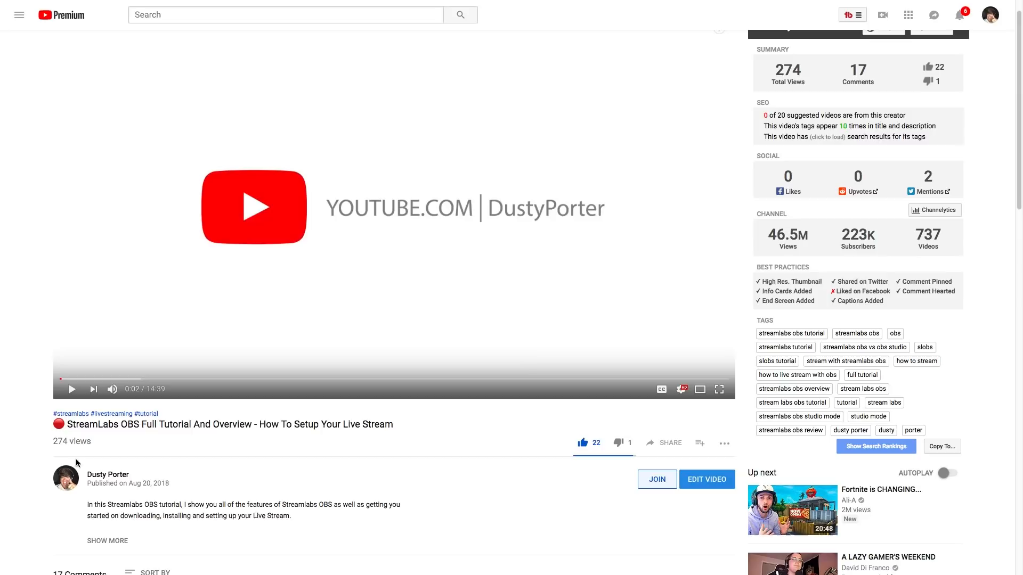
mouse_move(571, 488)
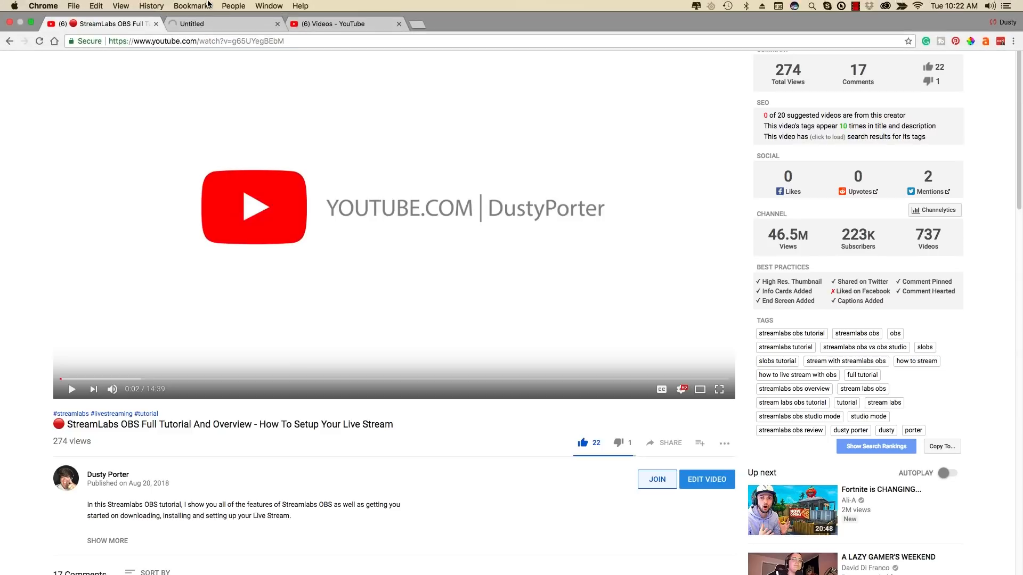
Show the Video Manager list of uploads and reveal the Actions bulk-edit choices for ticked videos.
click(706, 479)
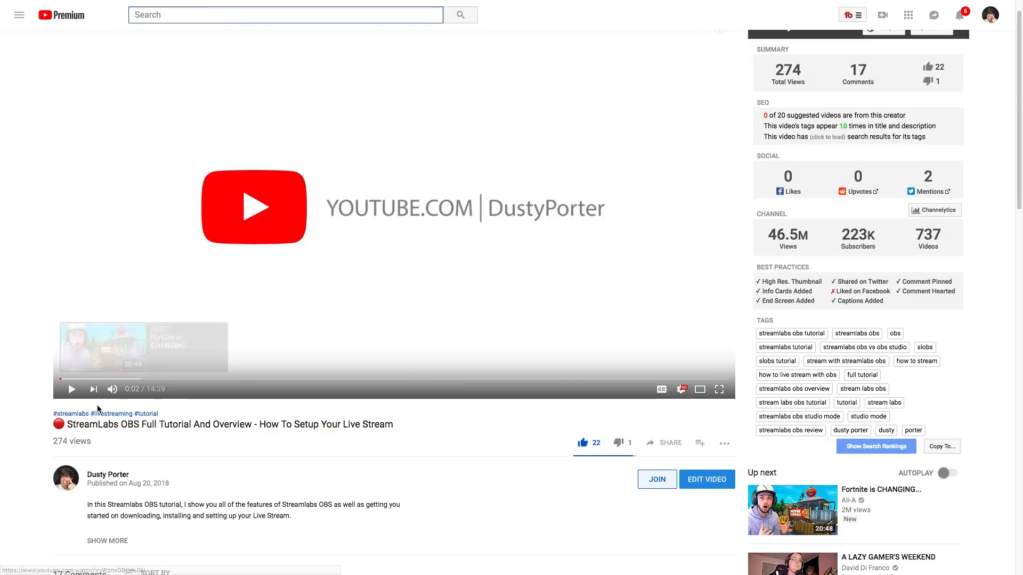
click(71, 413)
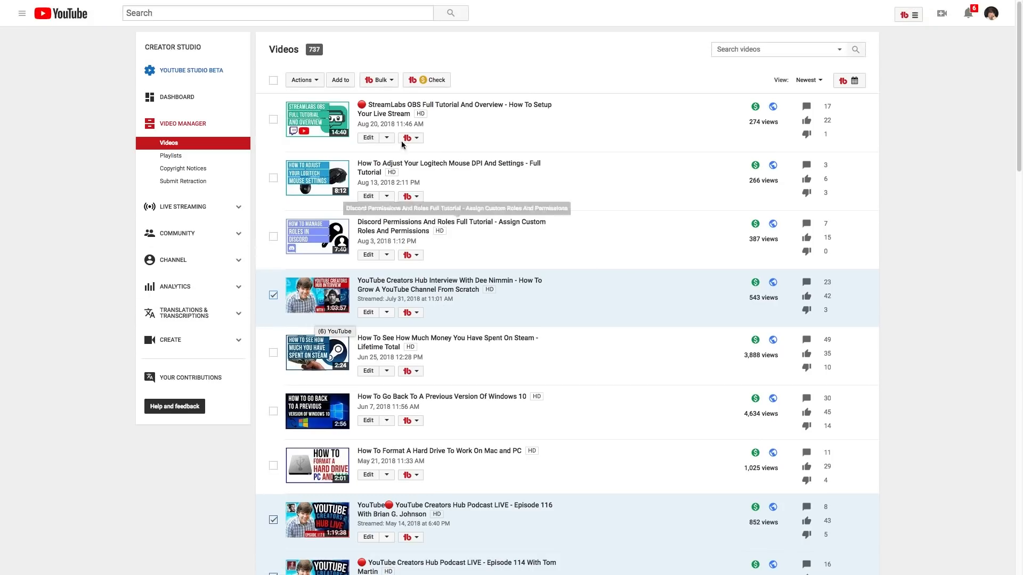
scroll(down, 3)
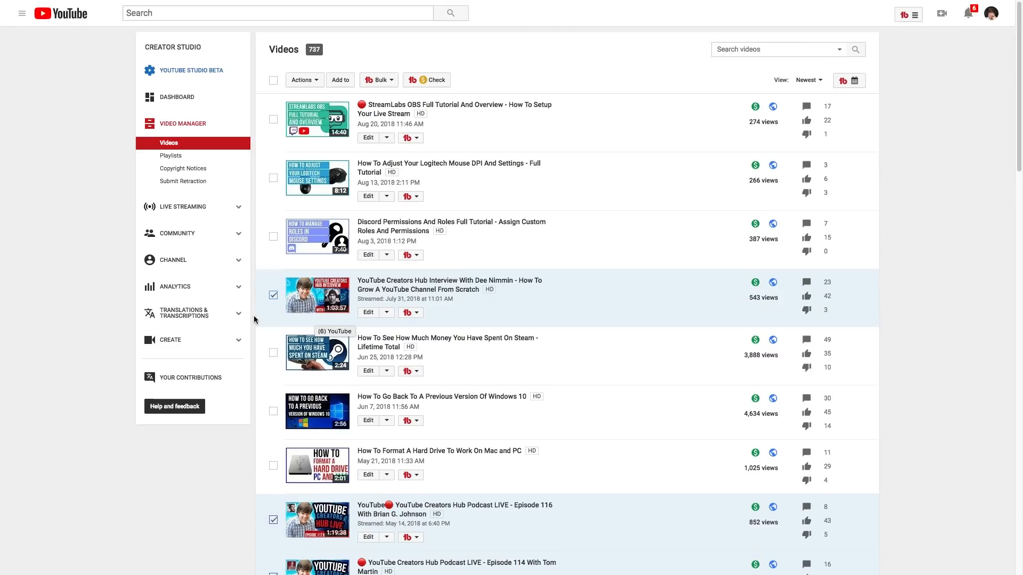
click(301, 80)
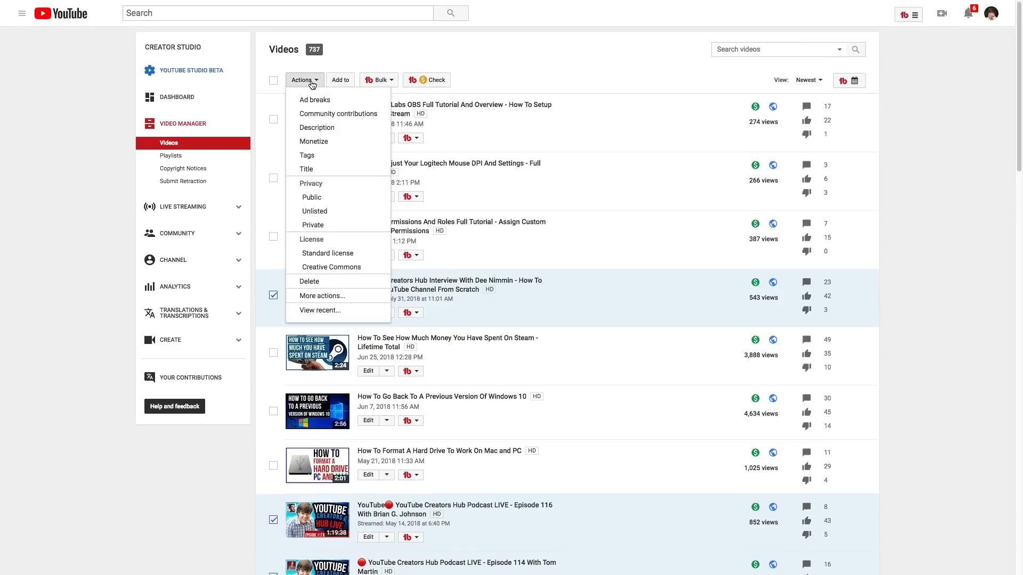
Append #youtube to the end of the 4 selected videos' descriptions and confirm the irreversible update.
click(317, 127)
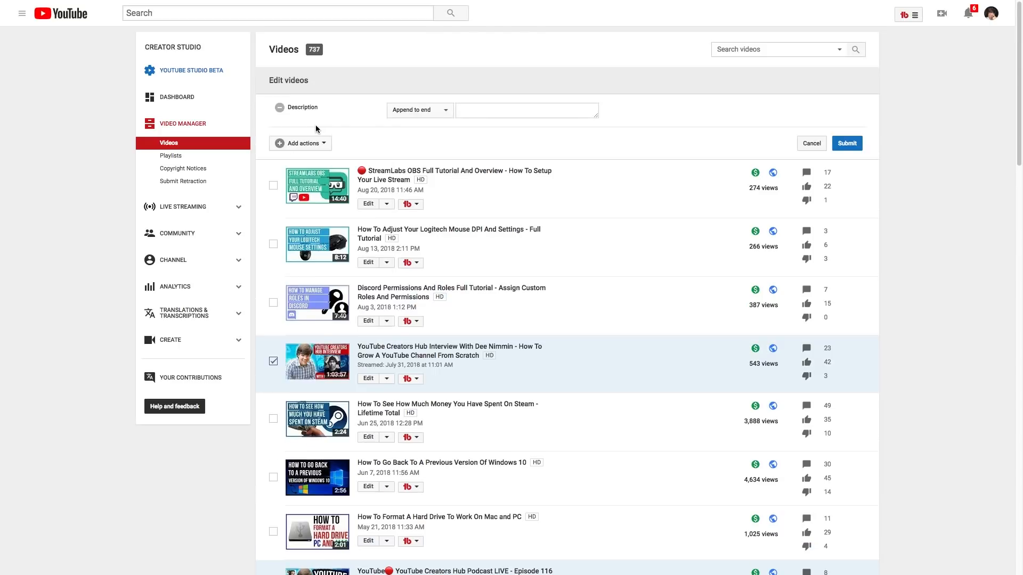
mouse_move(389, 132)
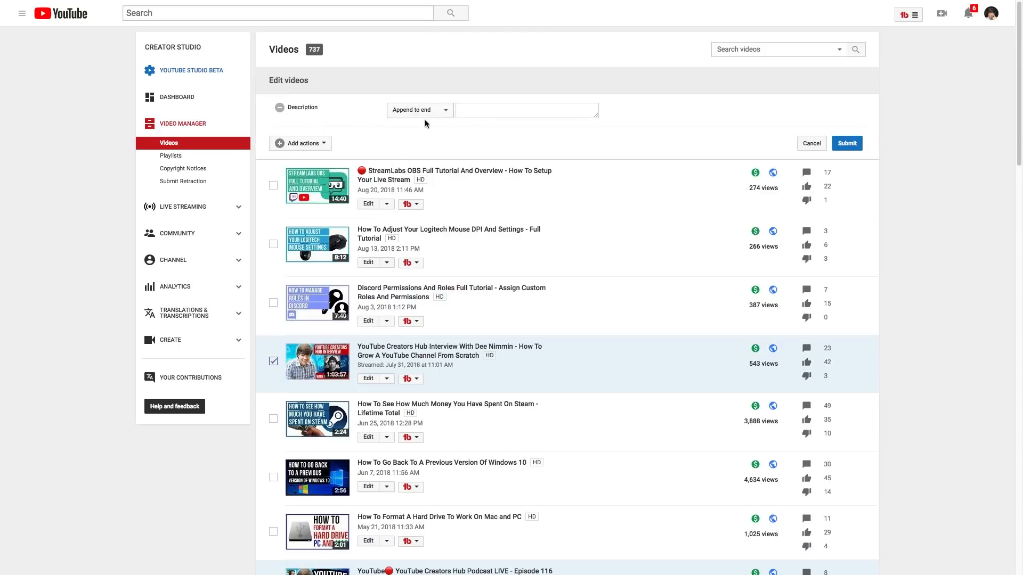
click(525, 110)
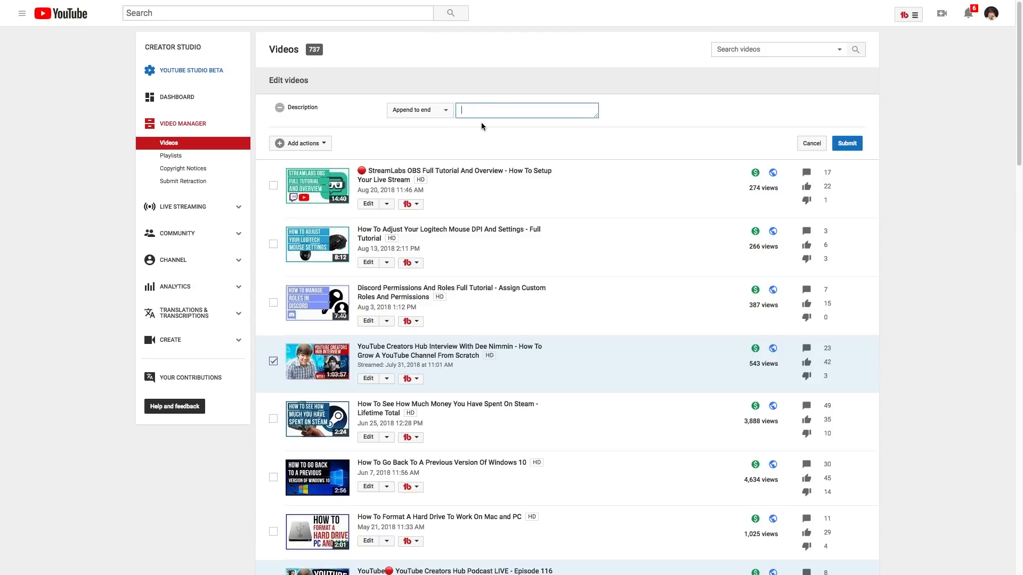
text(#youtube)
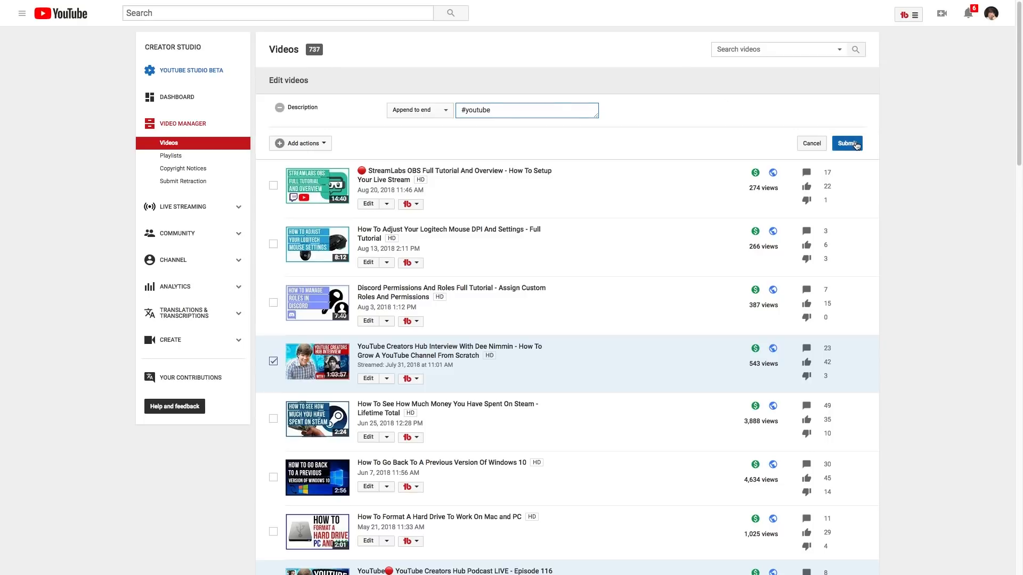
click(847, 143)
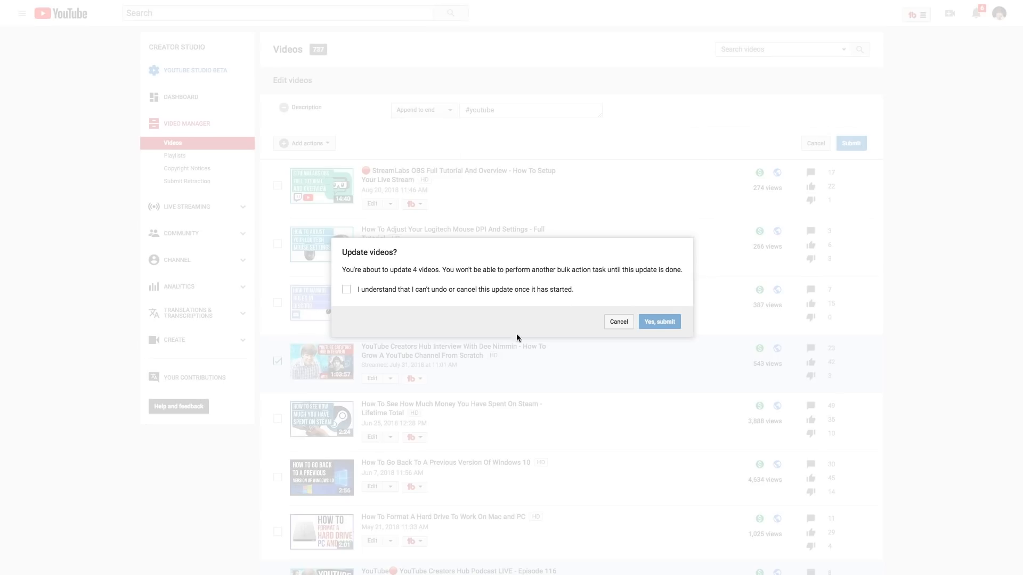
click(346, 290)
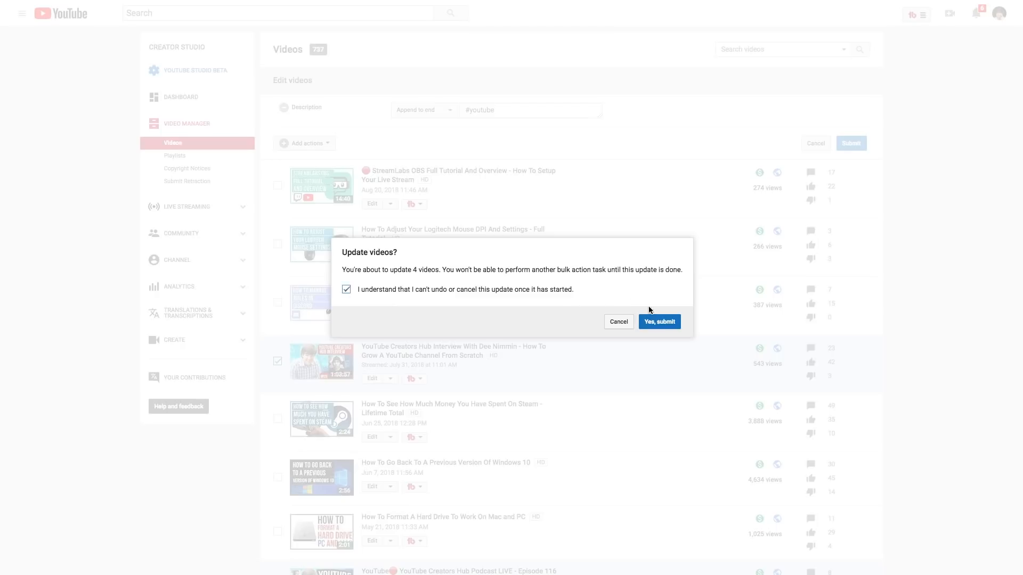
click(658, 320)
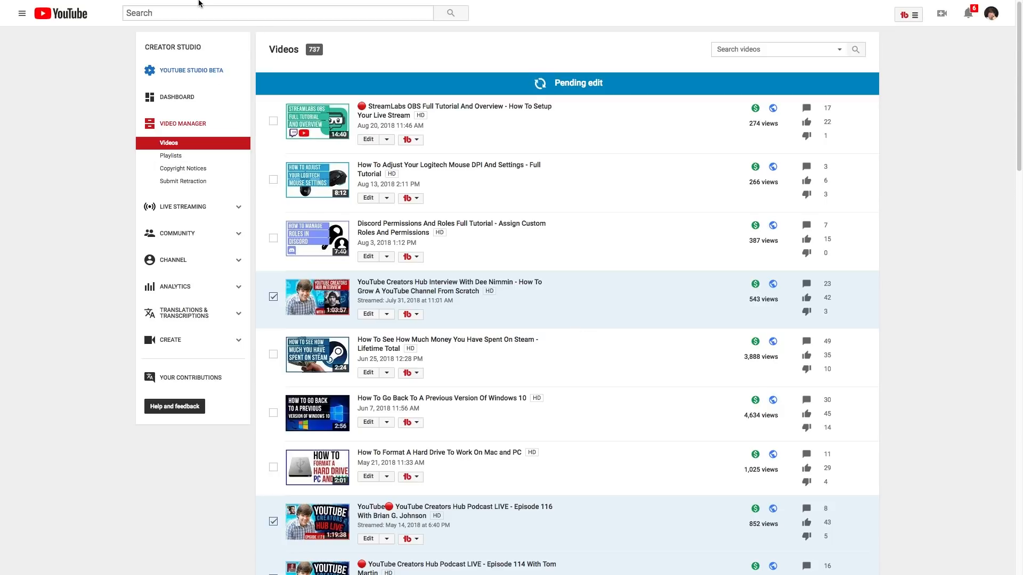
text(#streamlabs)
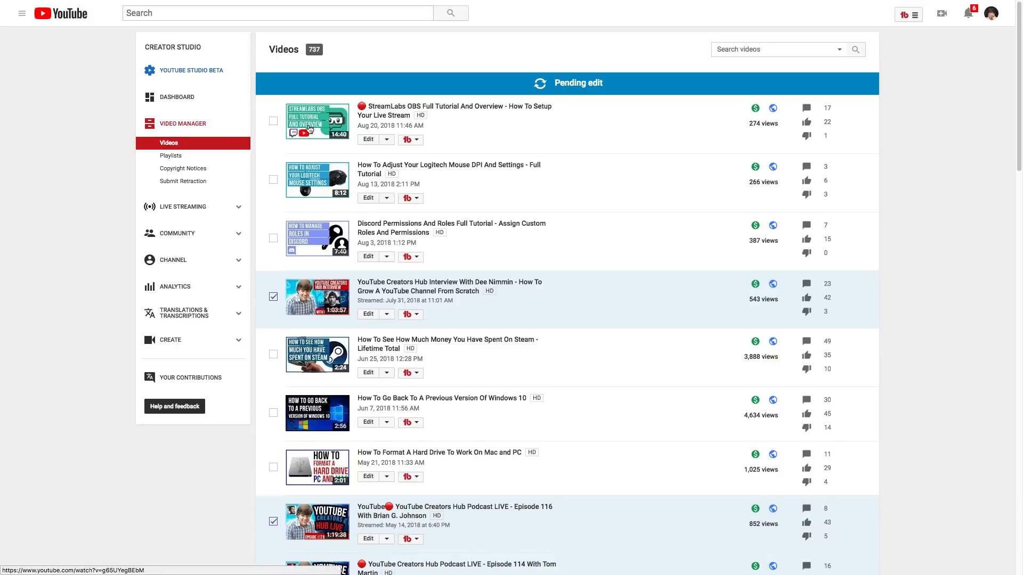
mouse_move(94, 263)
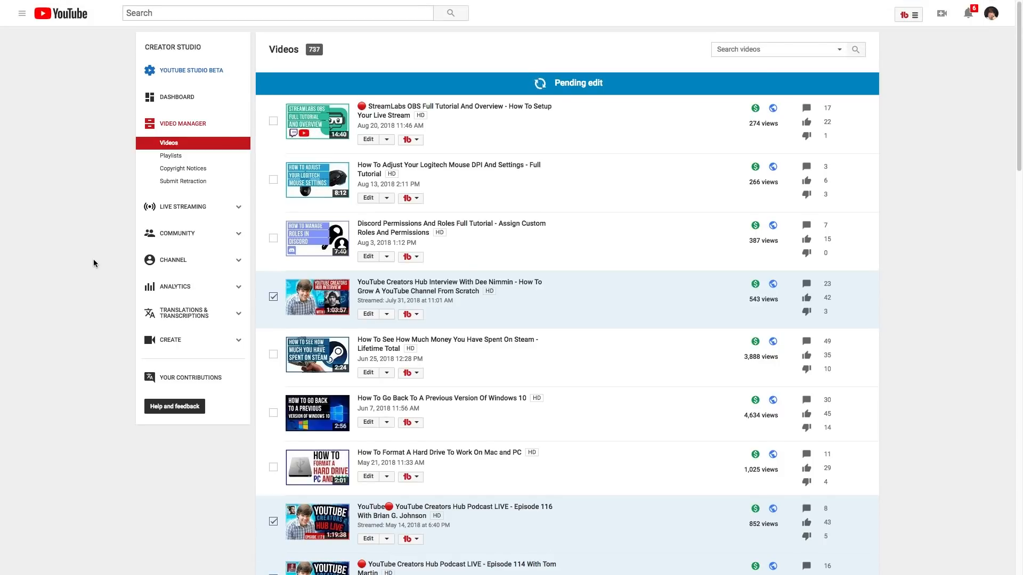